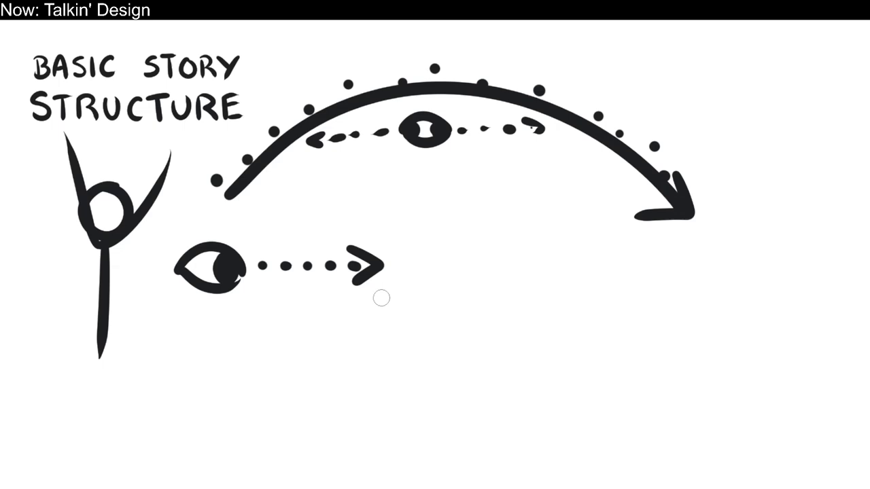
mouse_move(552, 375)
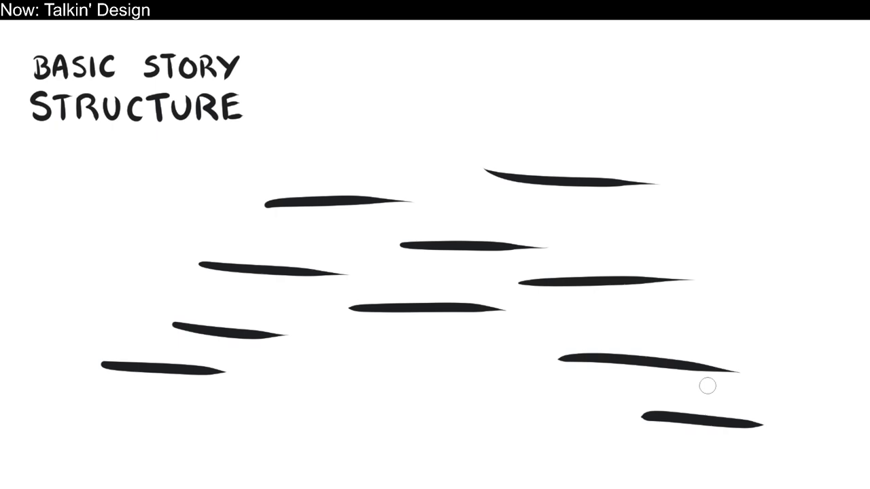
Step: Draw a single large curved arrow arcing beneath the 'Basic Story Structure' title
left_click_drag(210, 293, 666, 251)
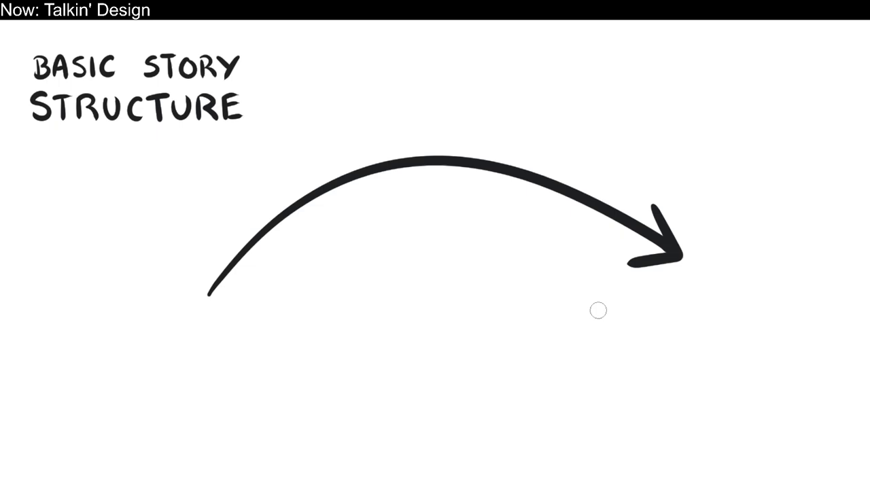